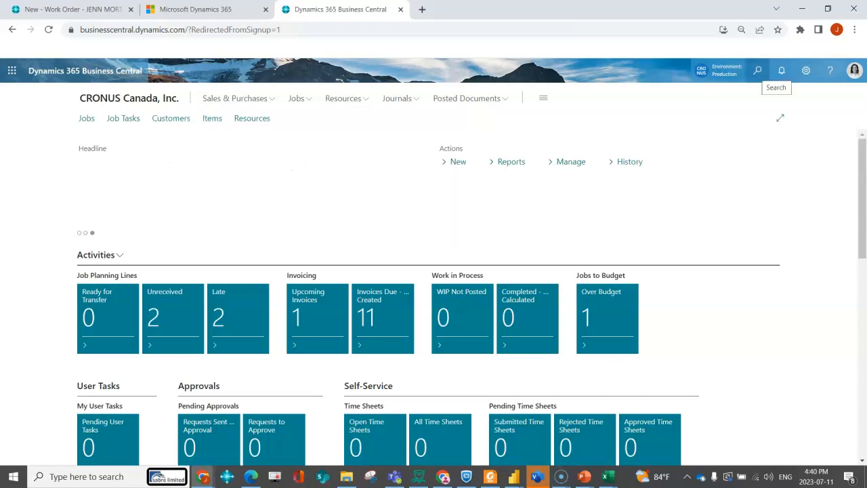
Step: Search Tell Me for 'change log' to list Change Log Setup and Change Log Entries
text(change log)
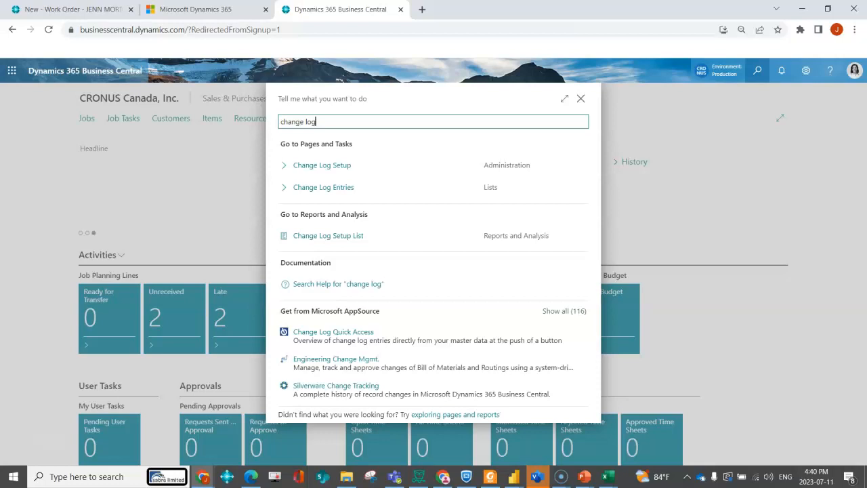
Step: Switch on Change Log Activated in Change Log Setup, confirm Yes, and open Tables
click(321, 164)
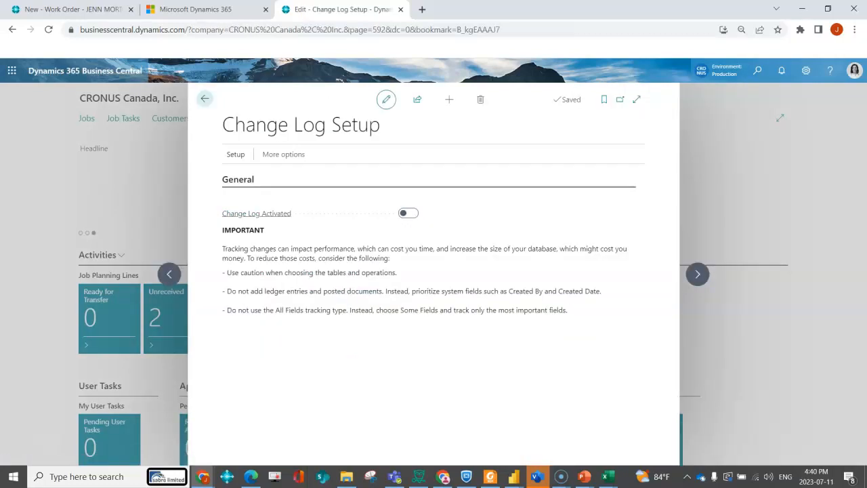
click(408, 212)
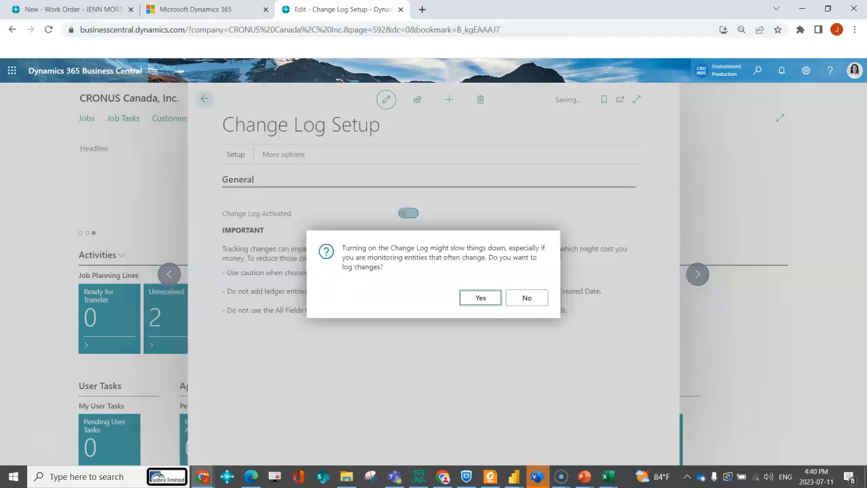
click(409, 213)
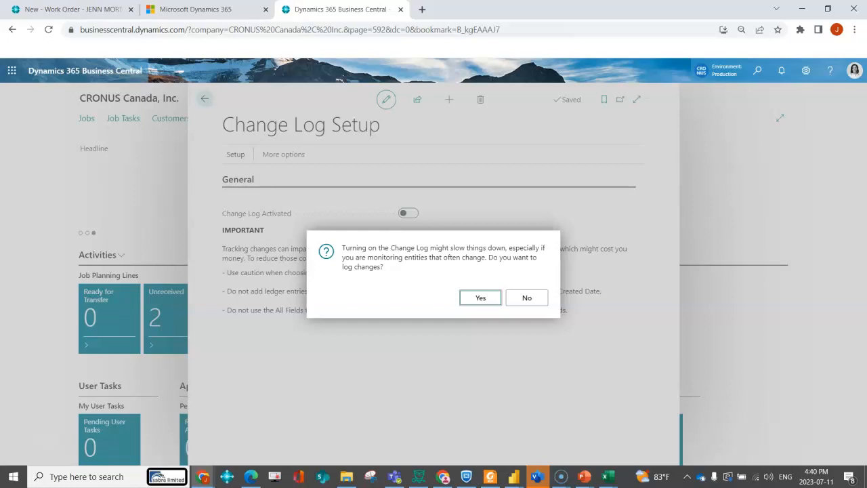
click(480, 297)
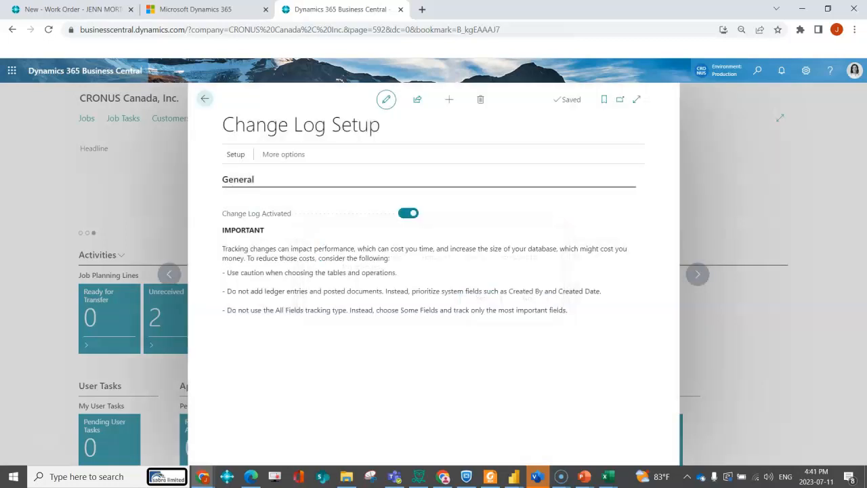
click(235, 153)
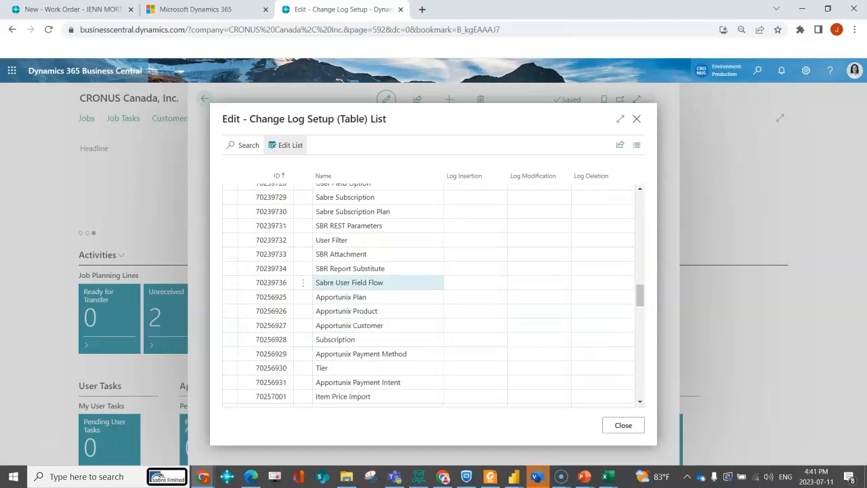
Step: Filter tables to 'purch' and set Purchase Line logging to Some Fields
scroll(up, 3)
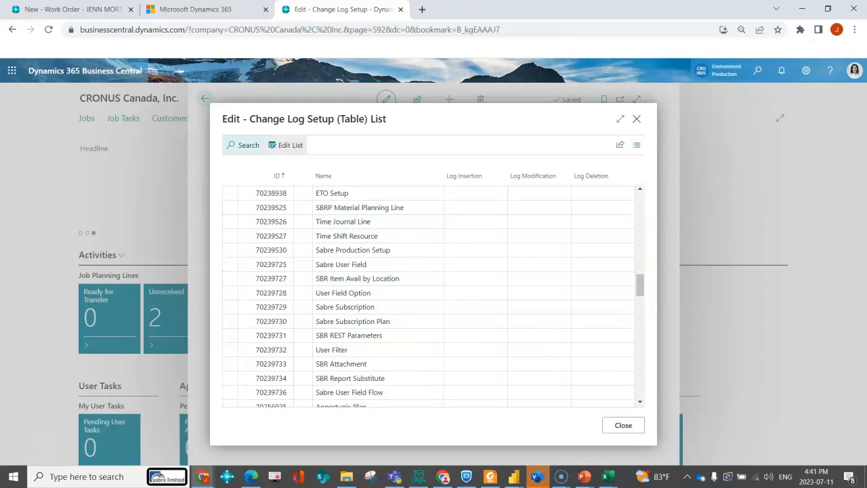
text(purch)
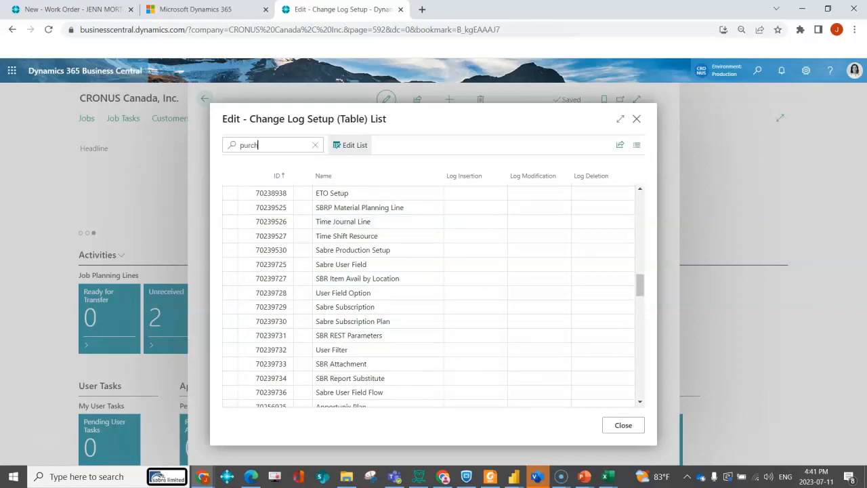
key(Backspace)
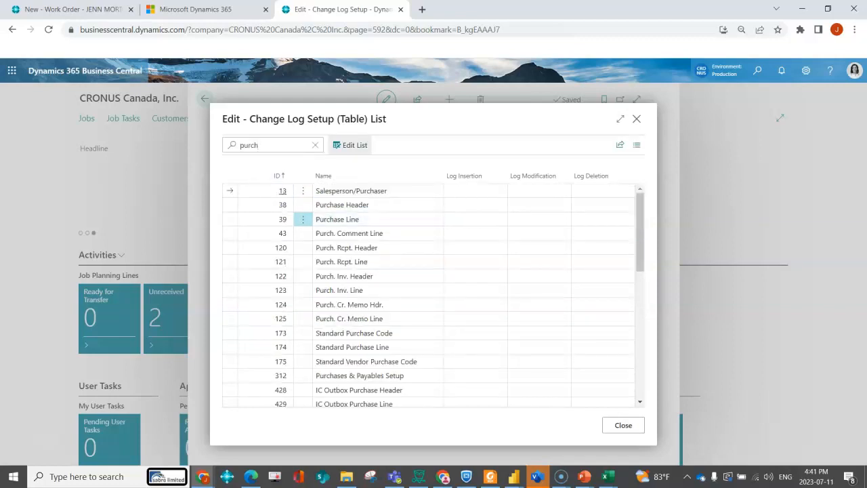
click(336, 219)
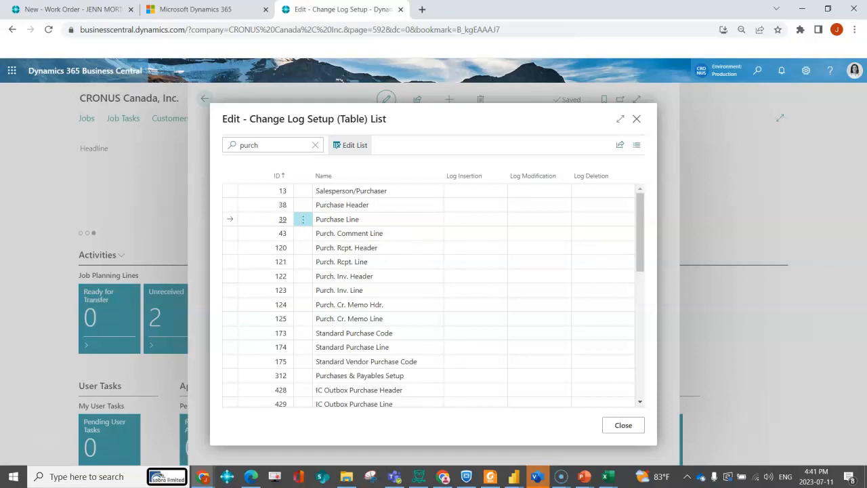
click(484, 219)
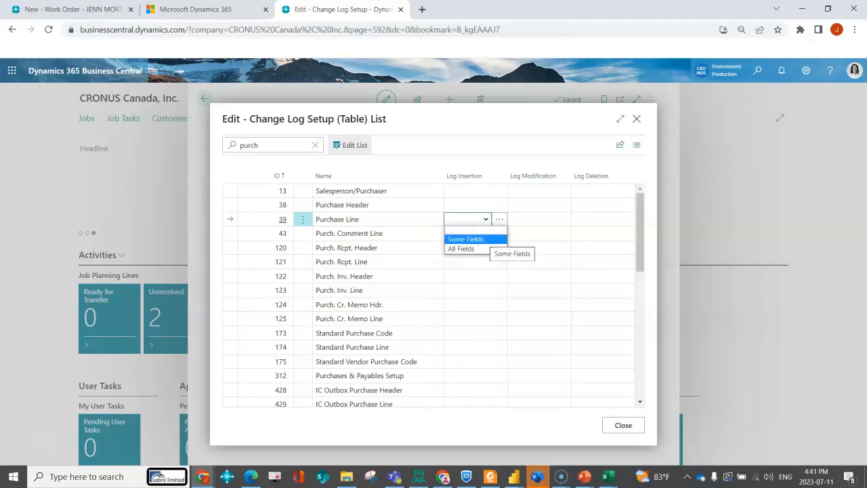
click(466, 238)
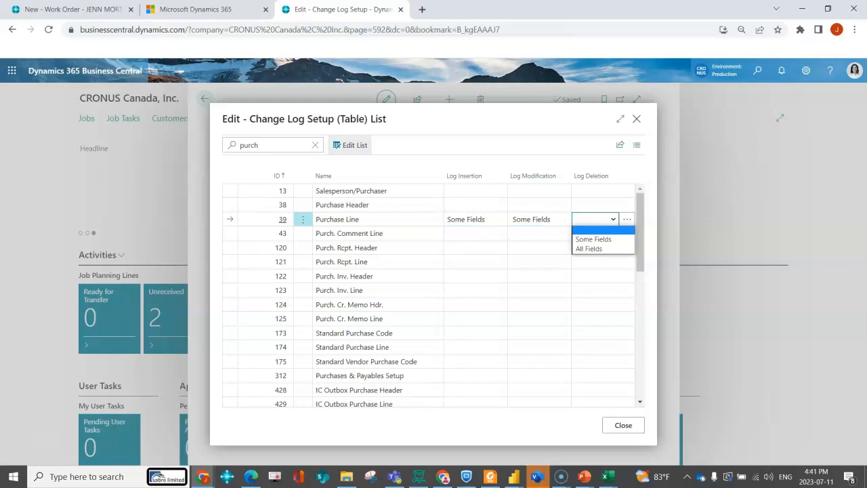
click(593, 239)
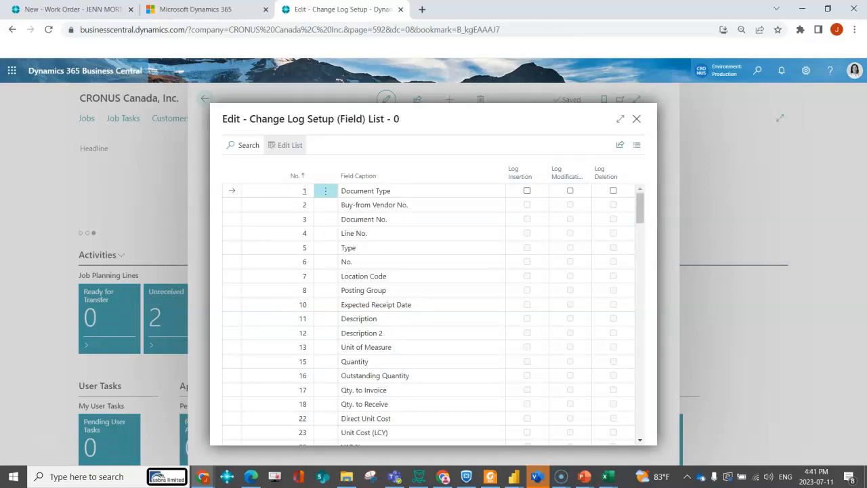
Step: Filter fields to 'cost' and flag Direct Unit Cost and Unit Cost (LCY) for logging
text(cost)
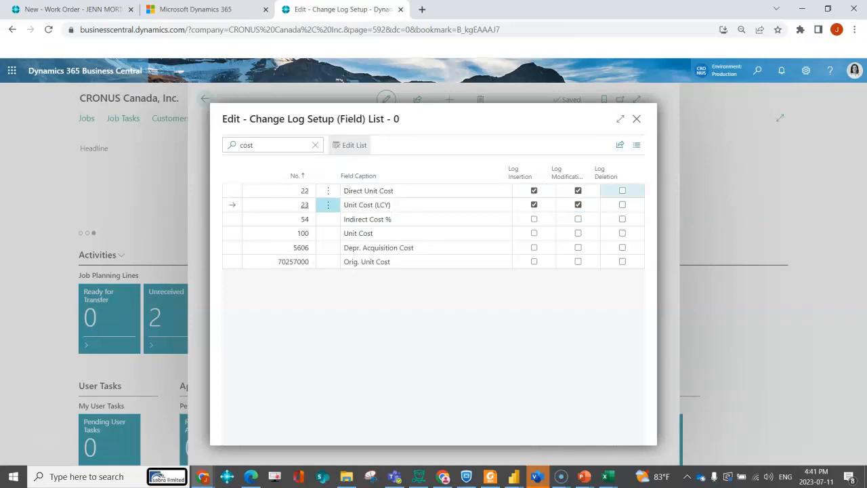
click(621, 190)
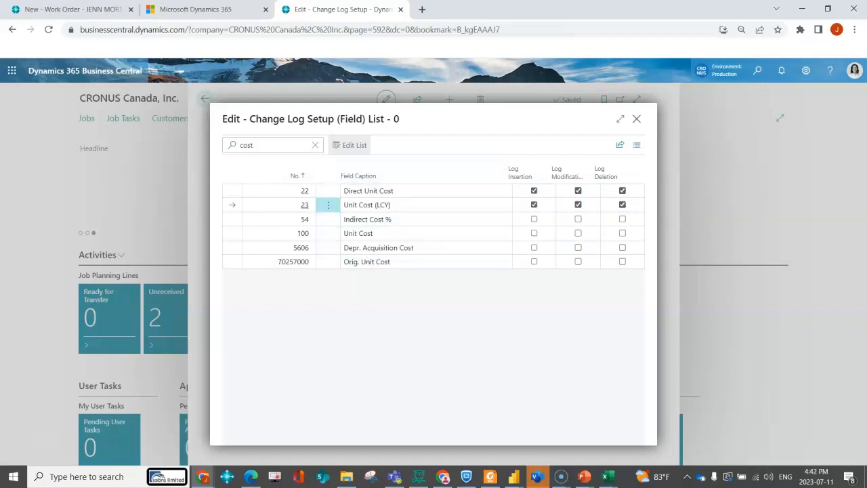
click(526, 172)
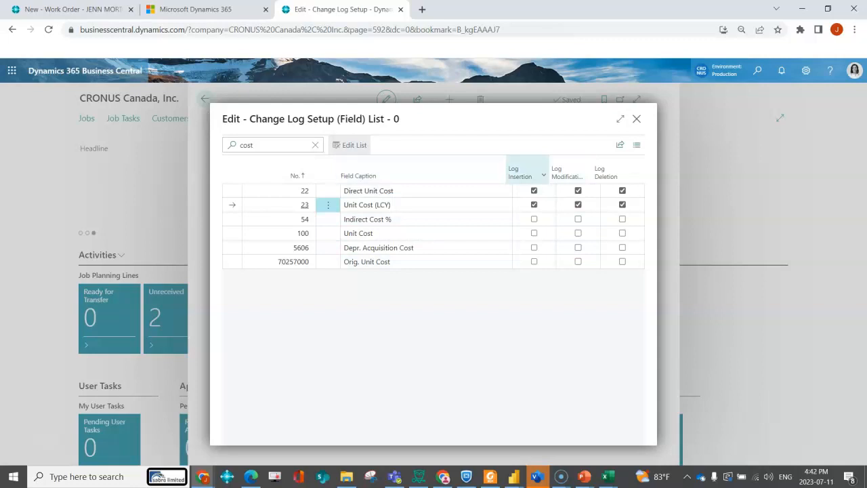
mouse_move(567, 169)
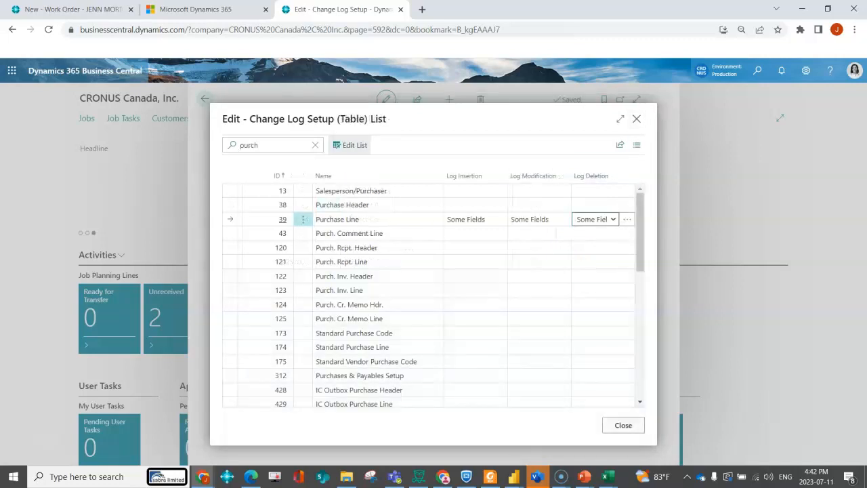
Step: Close the table list and Change Log Setup, accepting the session restart
click(622, 425)
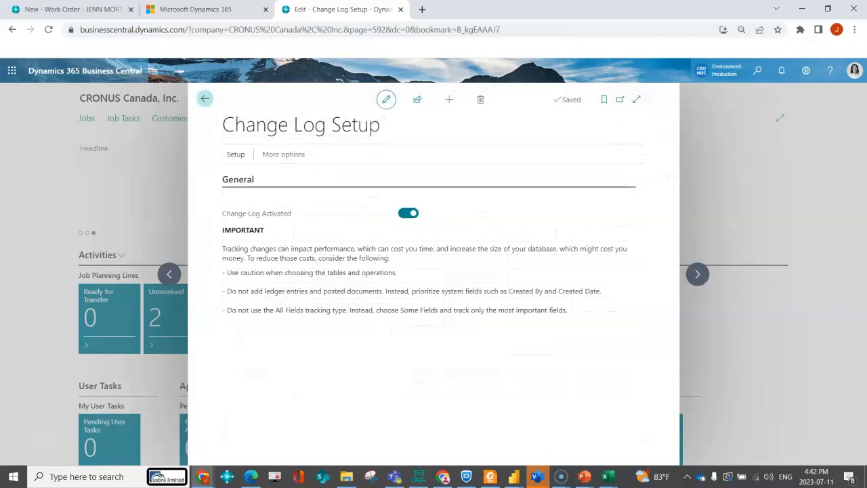
click(409, 212)
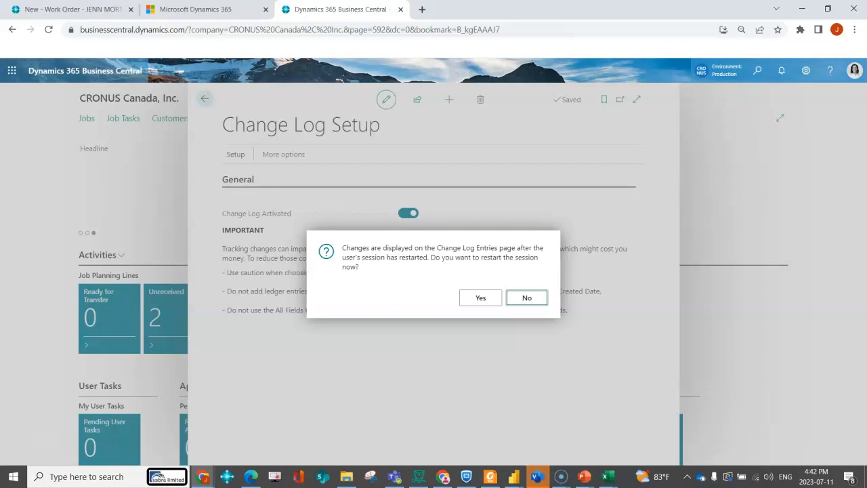
click(480, 298)
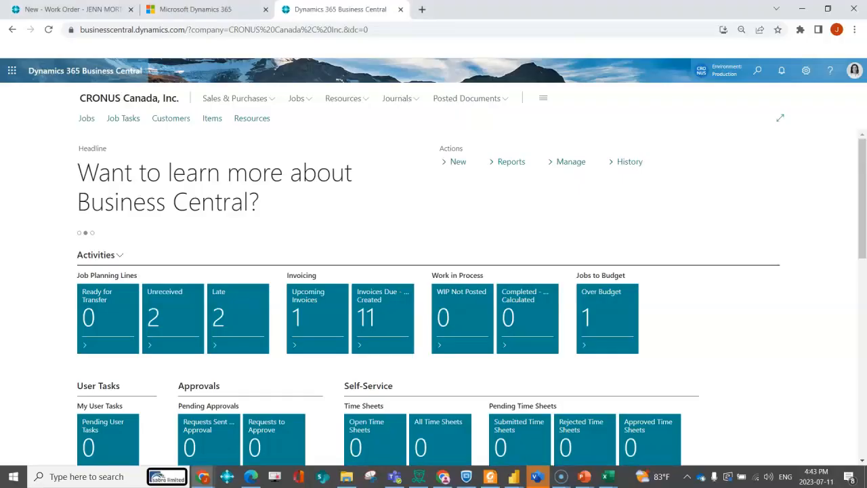
Step: Open Change Log Entries full-window and review Purchase Line unit costs changed from 15 to 25
click(757, 71)
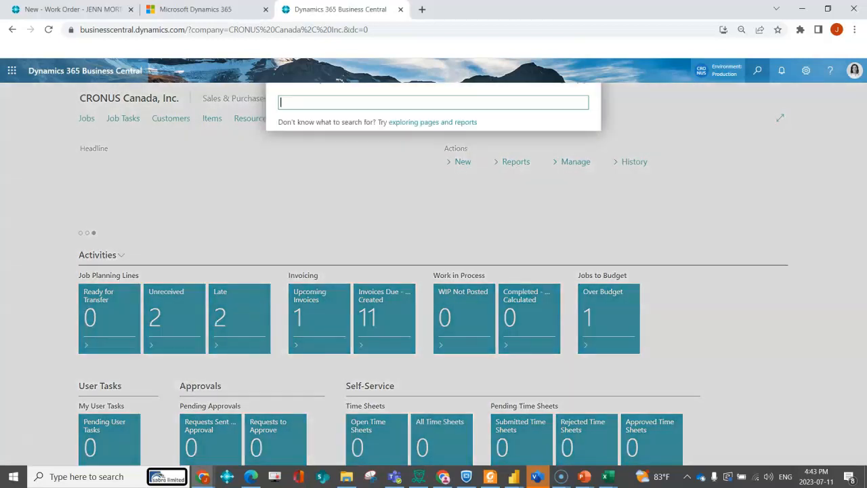
text(change log)
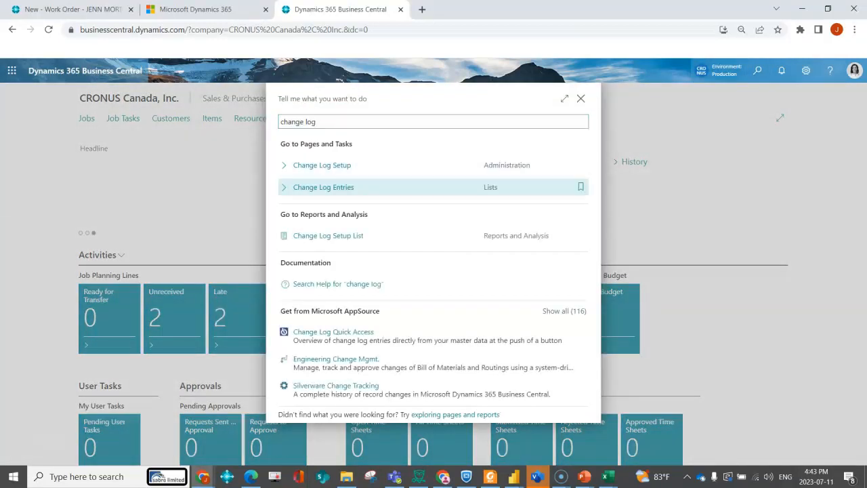
click(323, 187)
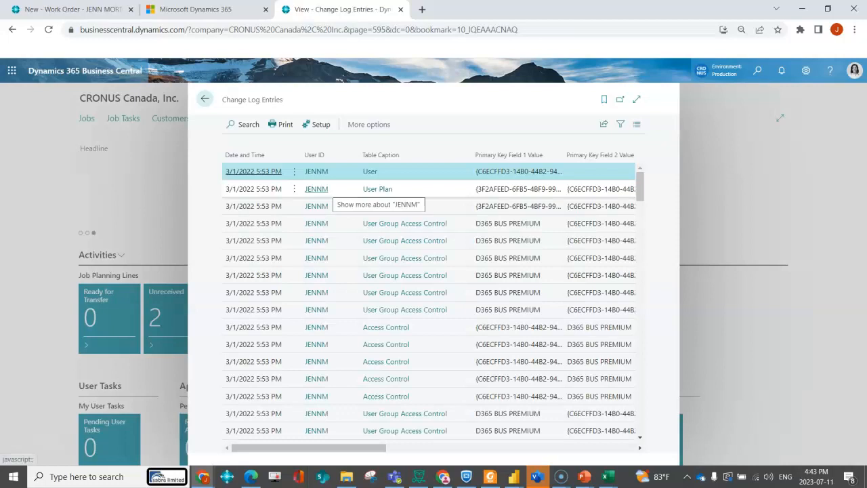
click(254, 154)
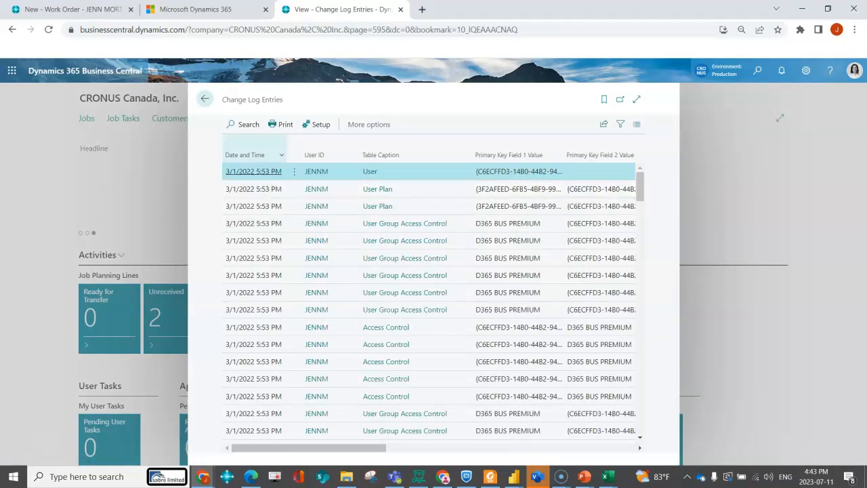
click(254, 154)
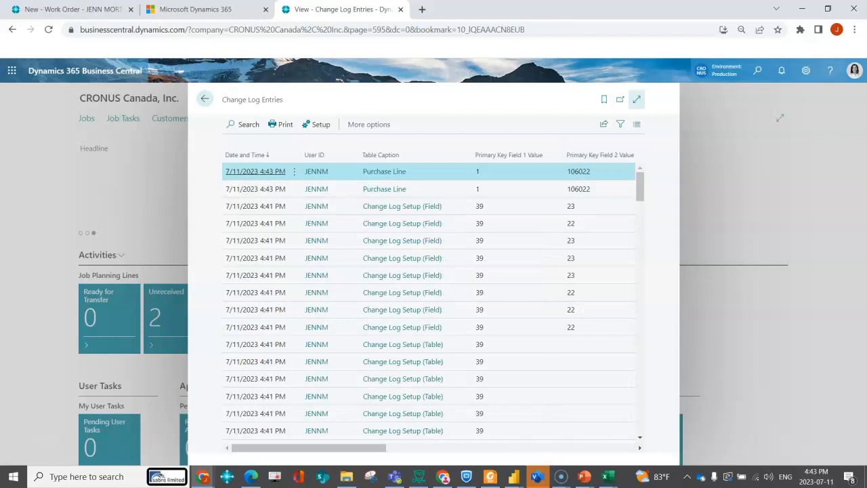
click(636, 99)
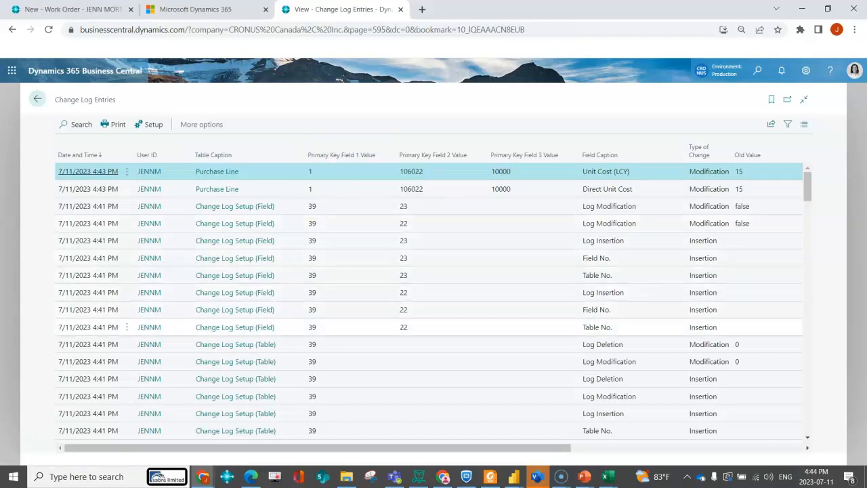
mouse_move(432, 155)
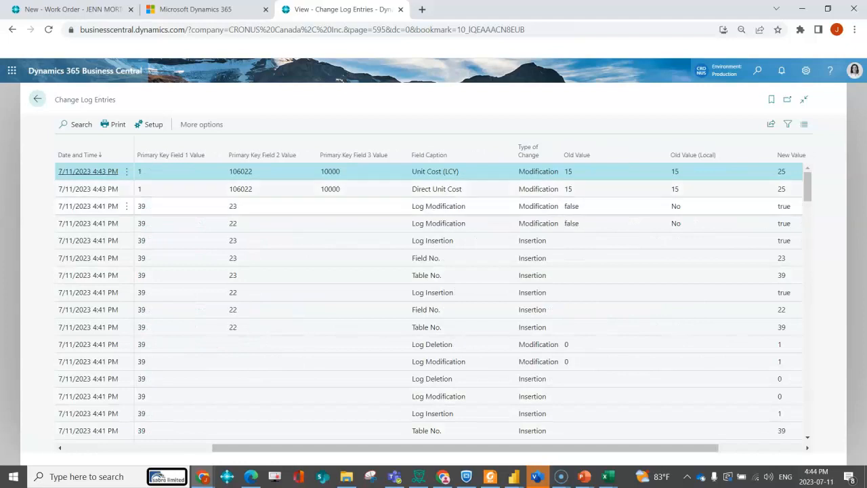
scroll(right, 3)
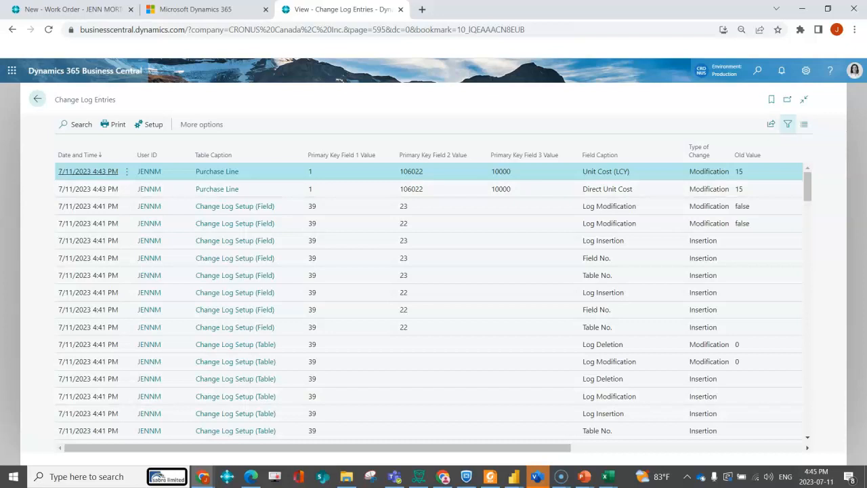
Step: Filter Table Caption to Purchase Line, save view 'Purchase Line Unit Cost Update', and go back
click(804, 123)
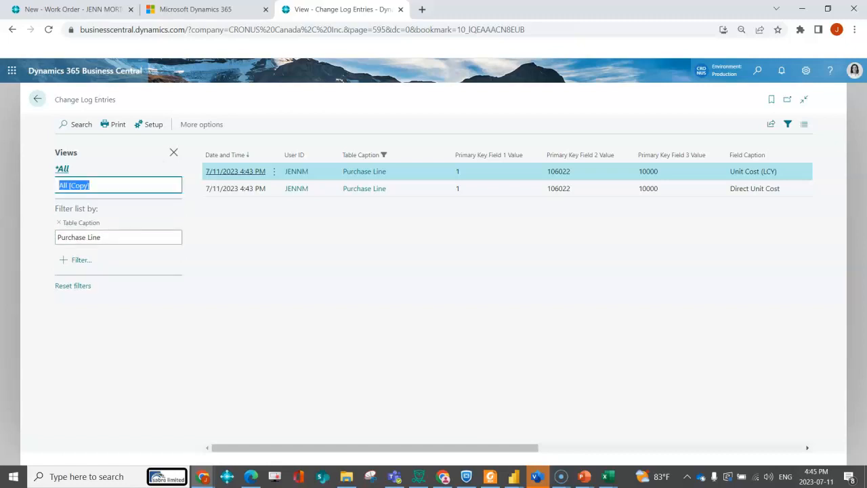
text(Purchase Line Unit Cost Update)
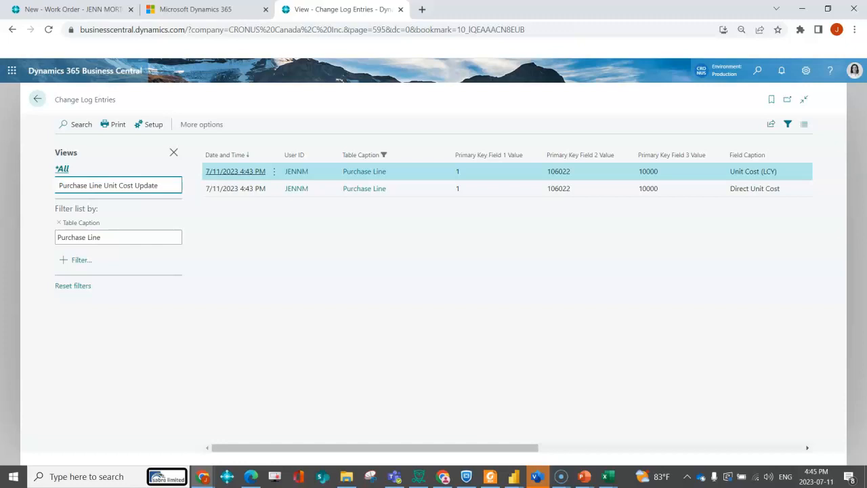
click(108, 185)
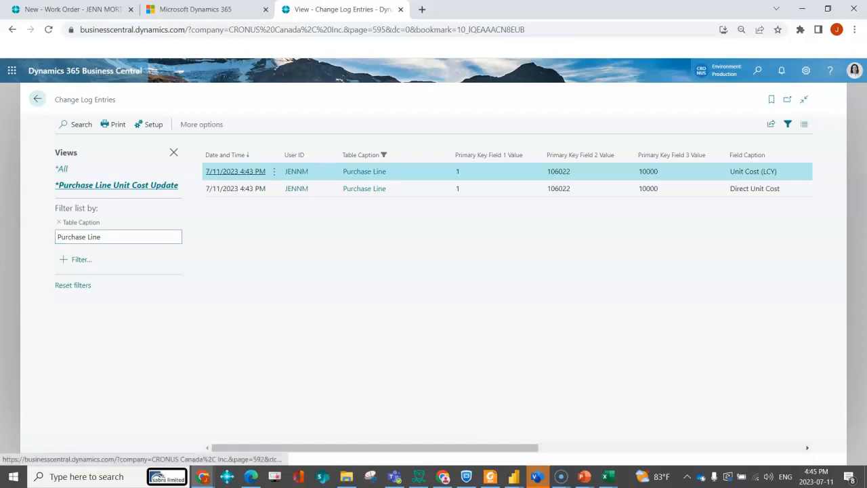
click(116, 184)
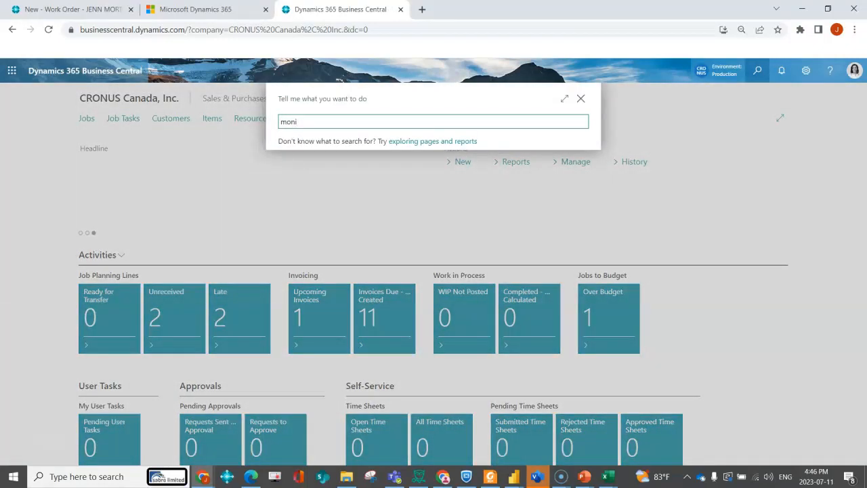
Step: Open the Monitored Fields Worksheet full-size and set Direct Unit Cost for notification
text(moni)
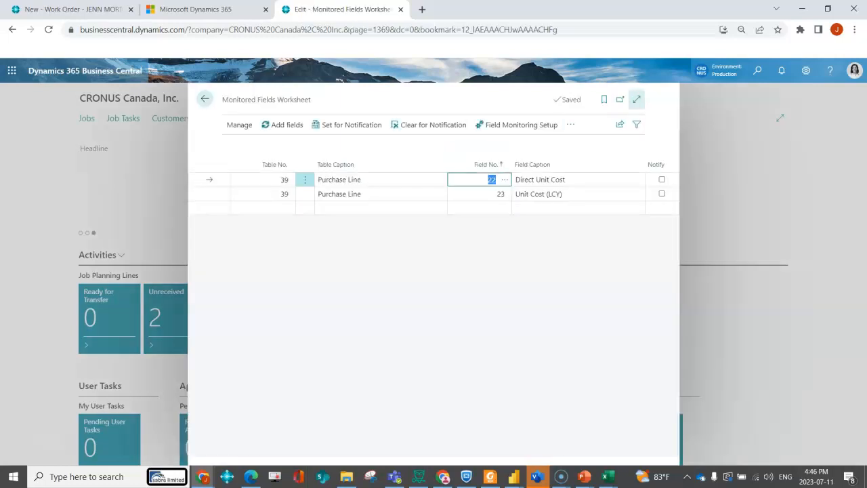
click(636, 99)
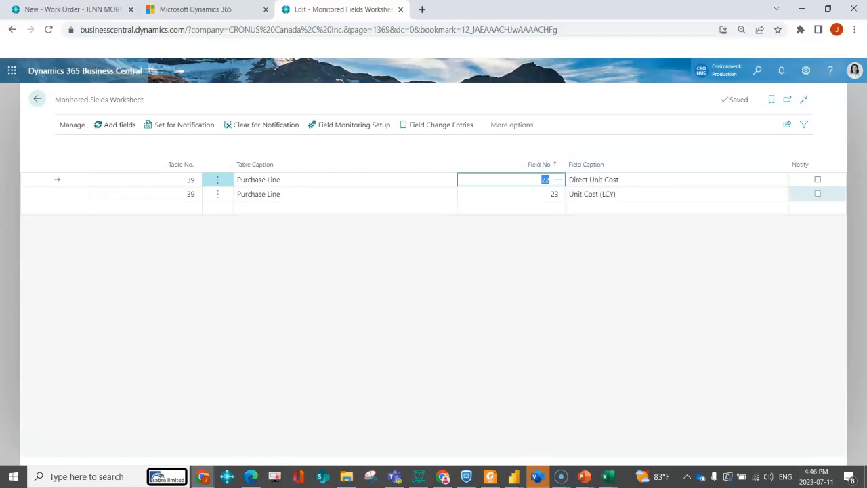
click(184, 125)
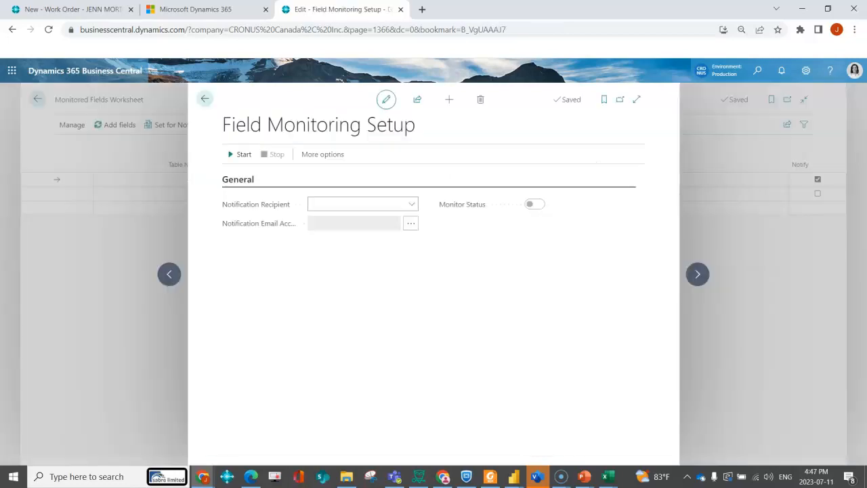
mouse_move(255, 204)
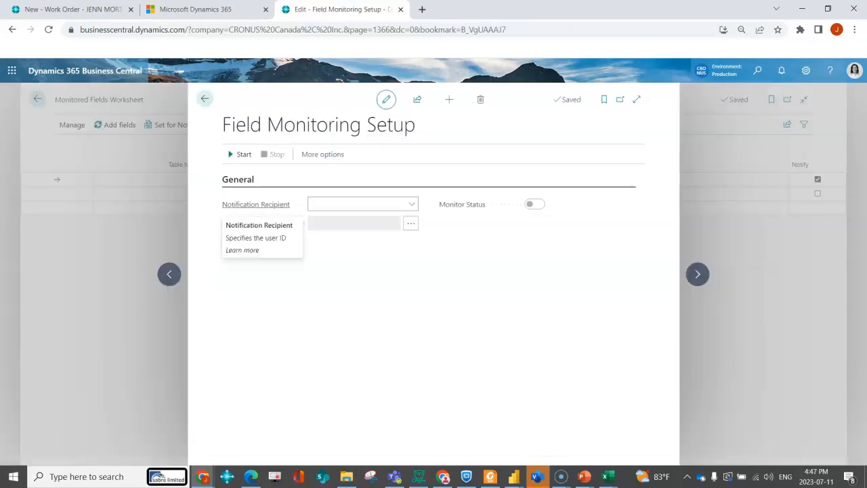
click(359, 204)
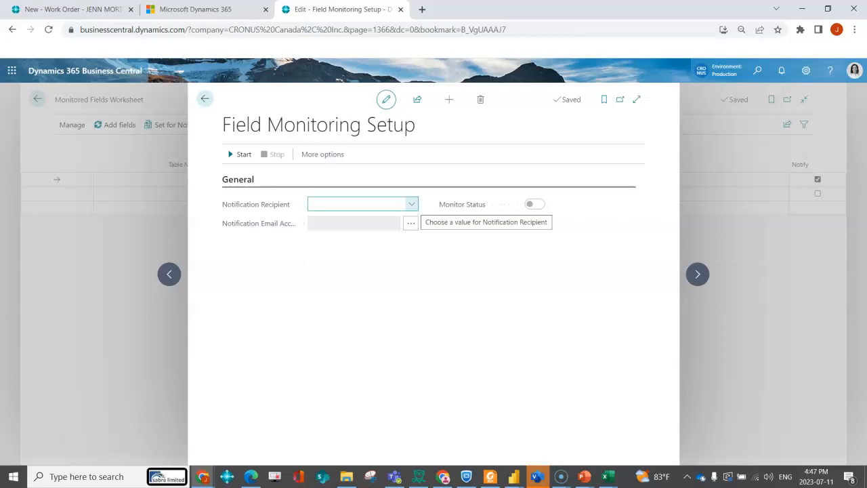
click(362, 204)
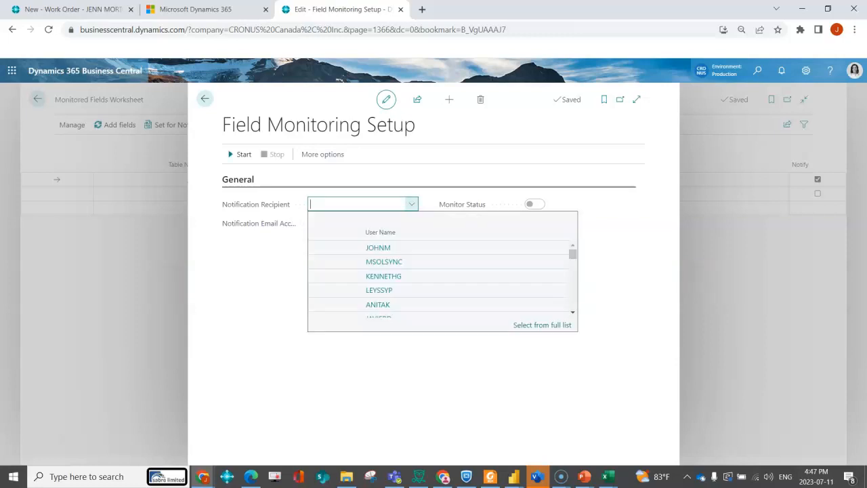
text(jenn)
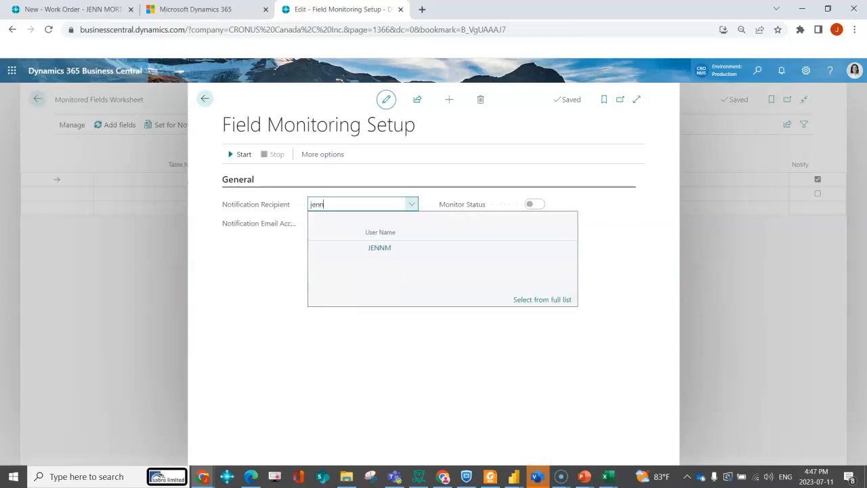
click(379, 247)
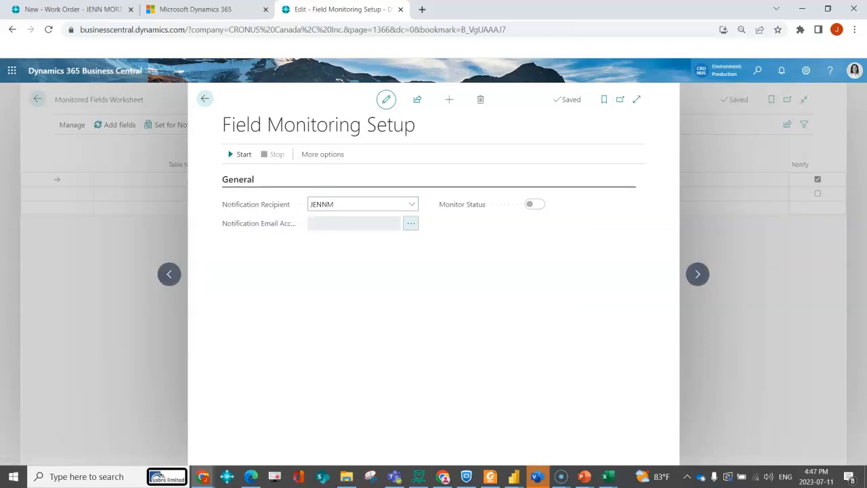
click(410, 223)
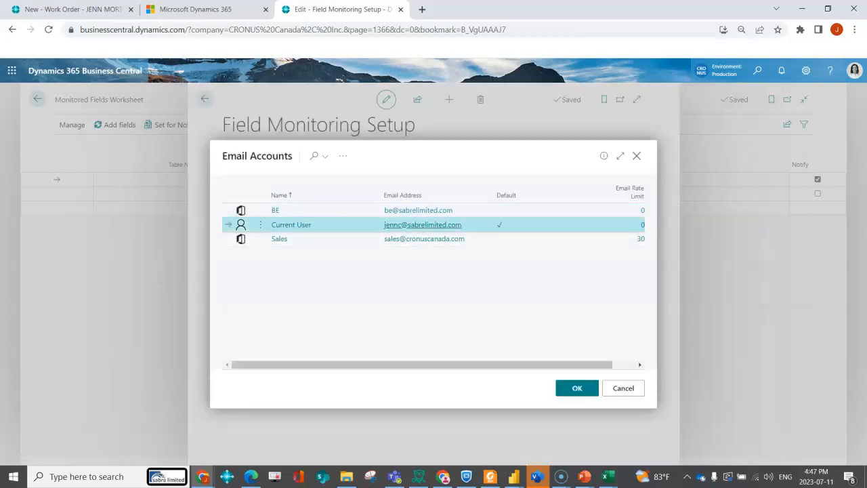
click(576, 387)
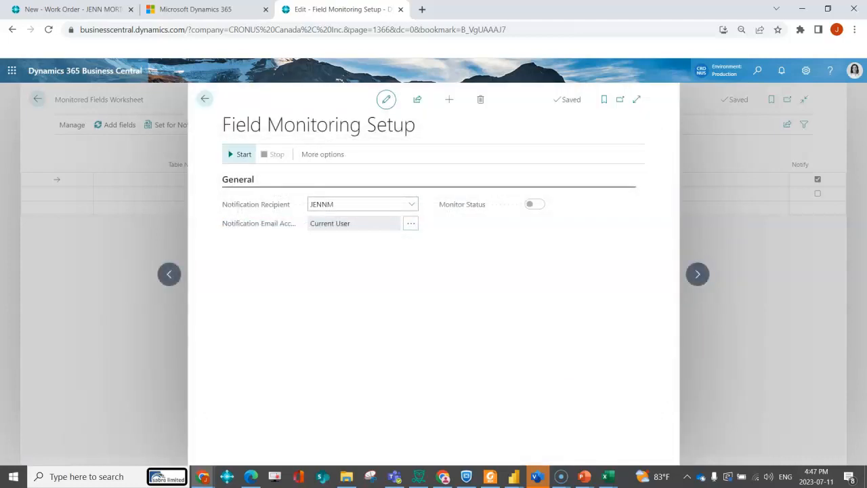
Step: Decline starting field monitoring and return to the worksheet
click(243, 154)
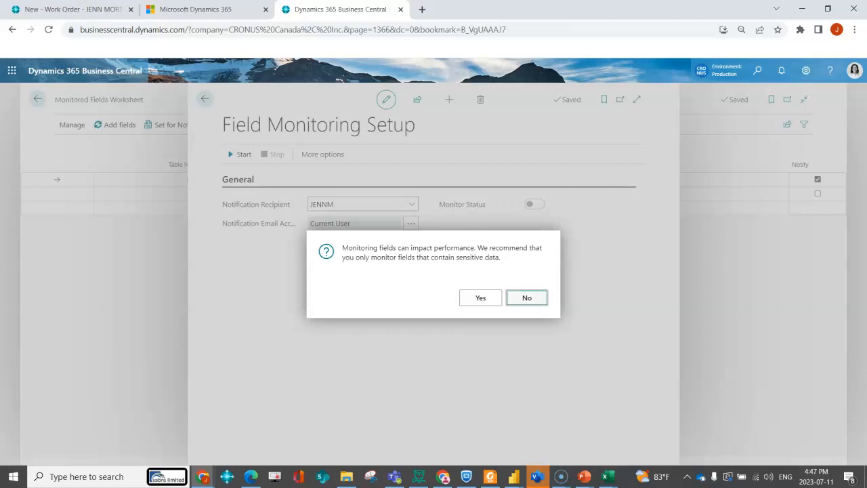
click(527, 297)
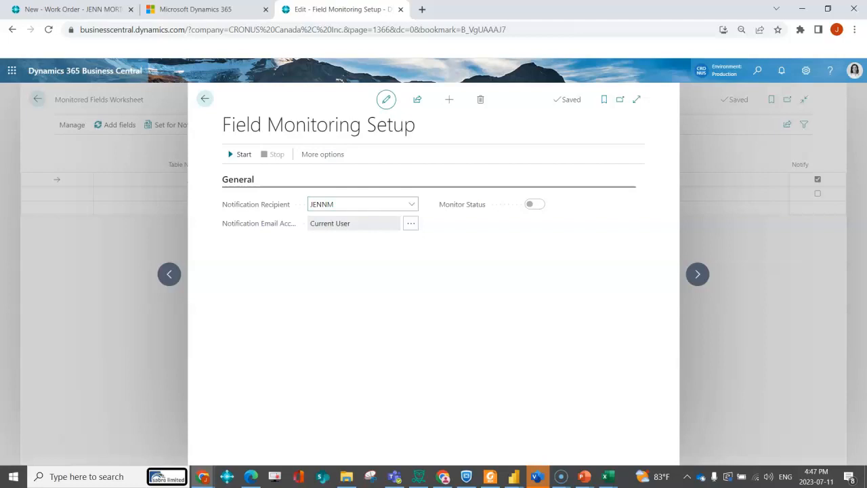
mouse_move(256, 204)
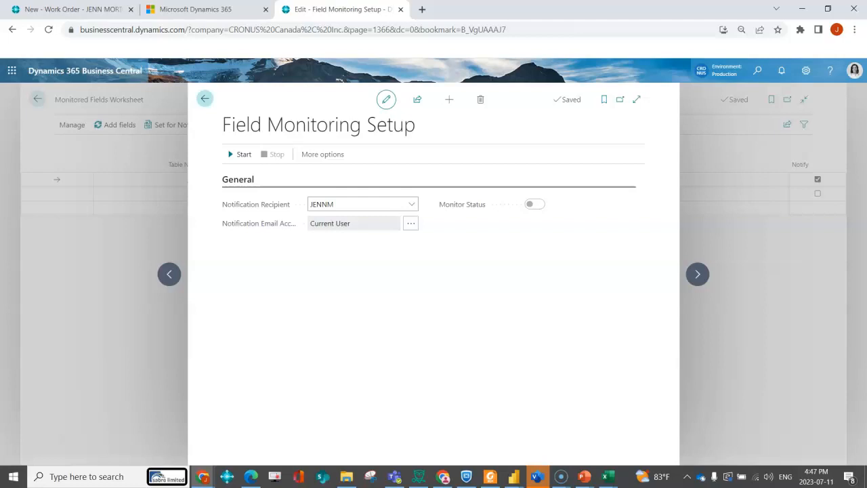
click(205, 99)
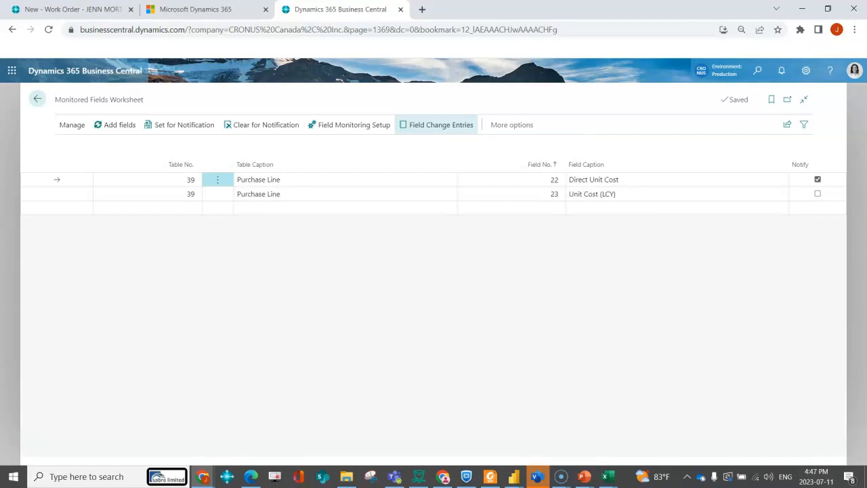
Step: Open Field Change Entries and scroll through the Monitored Field Log Entries
click(441, 125)
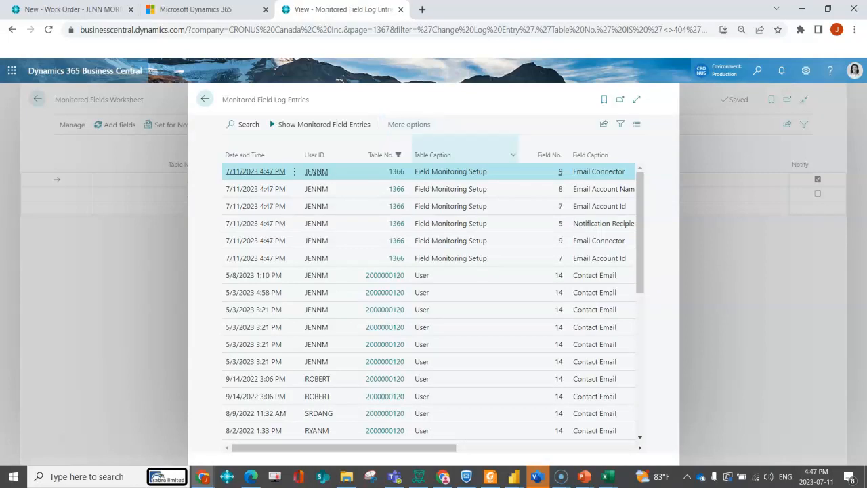
mouse_move(450, 240)
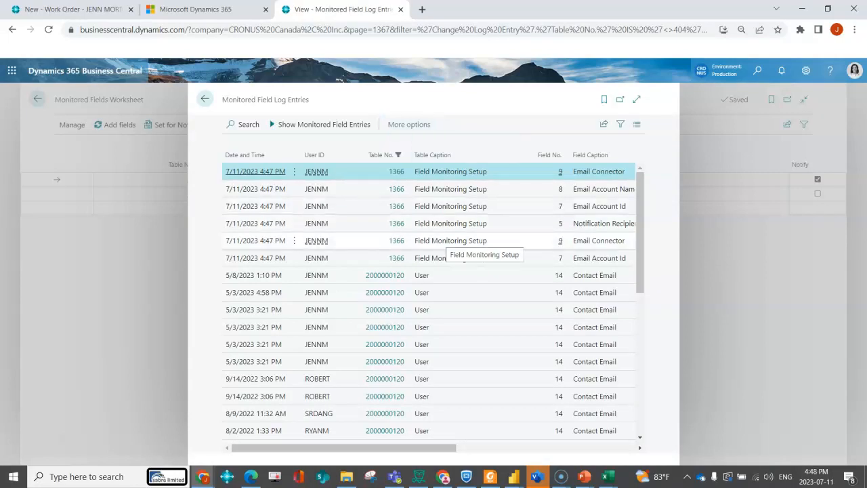
scroll(down, 3)
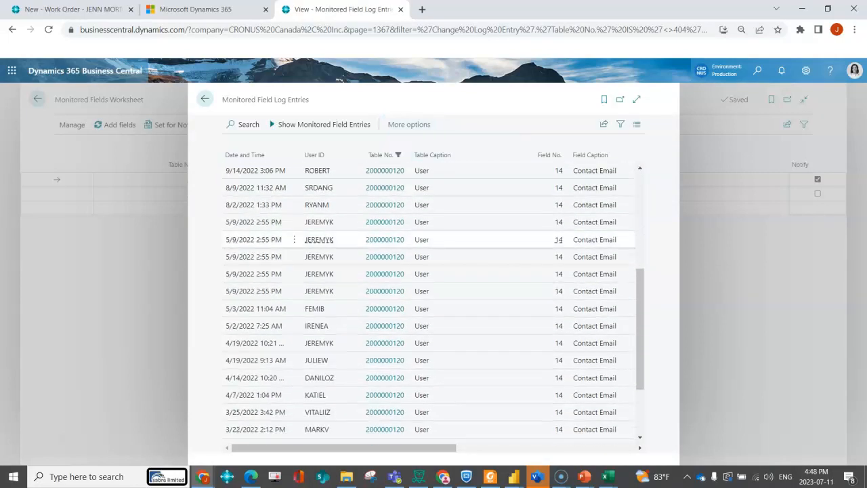